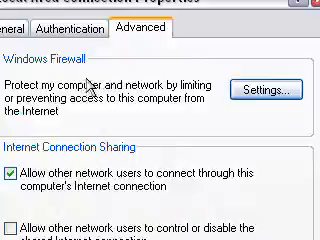
# Scroll to the Internet Connection Sharing option allowing other users to share this connection
pyautogui.scroll(-3)
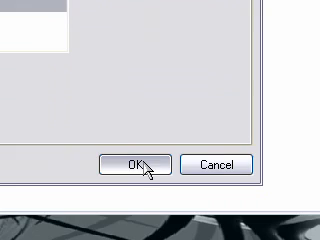
pyautogui.click(141, 164)
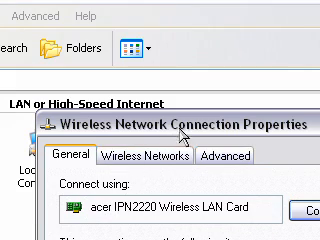
# Show the Wireless Networks tab with its empty preferred networks list
pyautogui.click(163, 157)
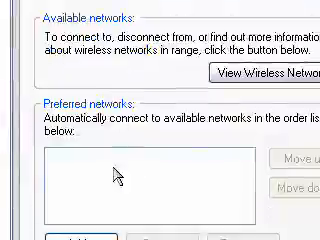
pyautogui.scroll(-3)
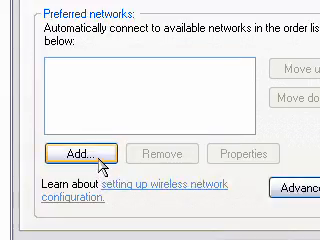